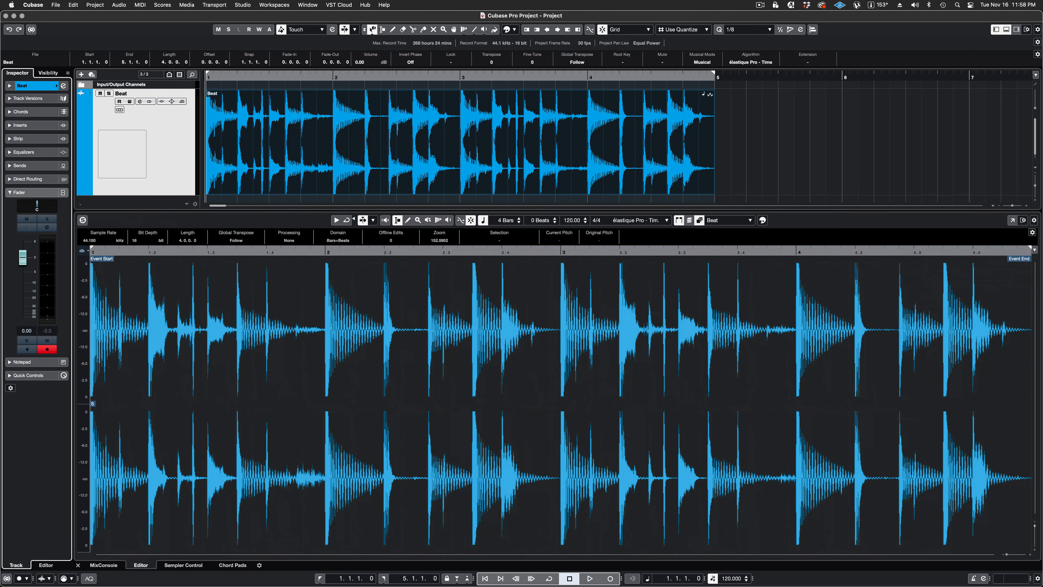
Step: Send the selected Beat drum loop event to the SpectraLayers extension via Audio > Extensions
click(590, 578)
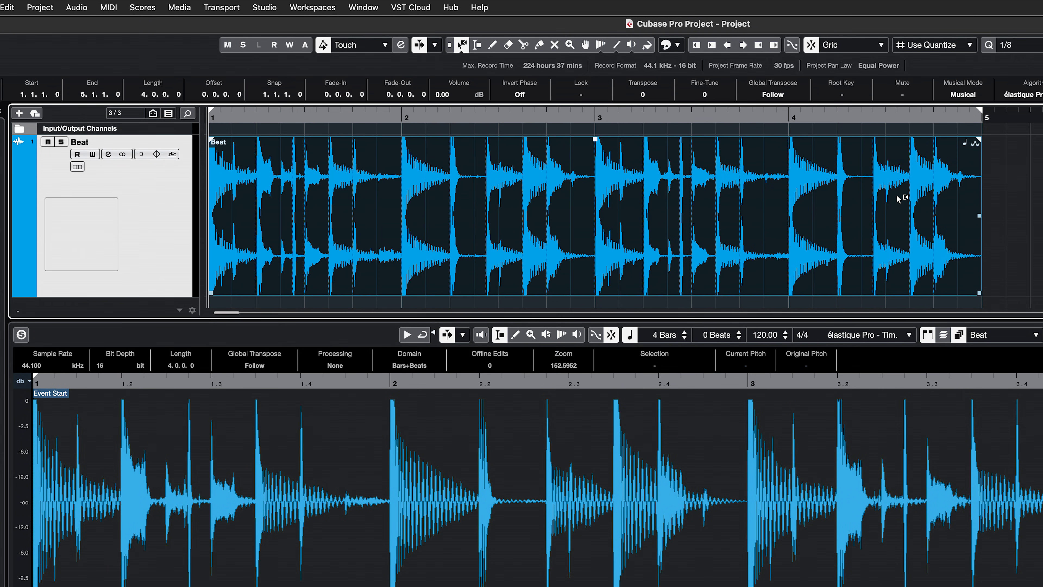
click(76, 7)
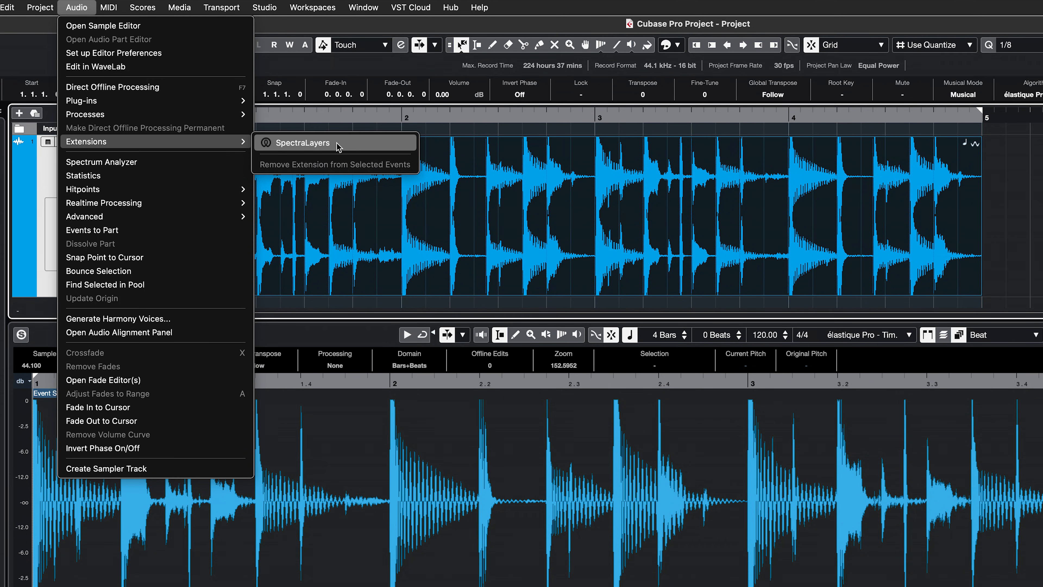
click(303, 143)
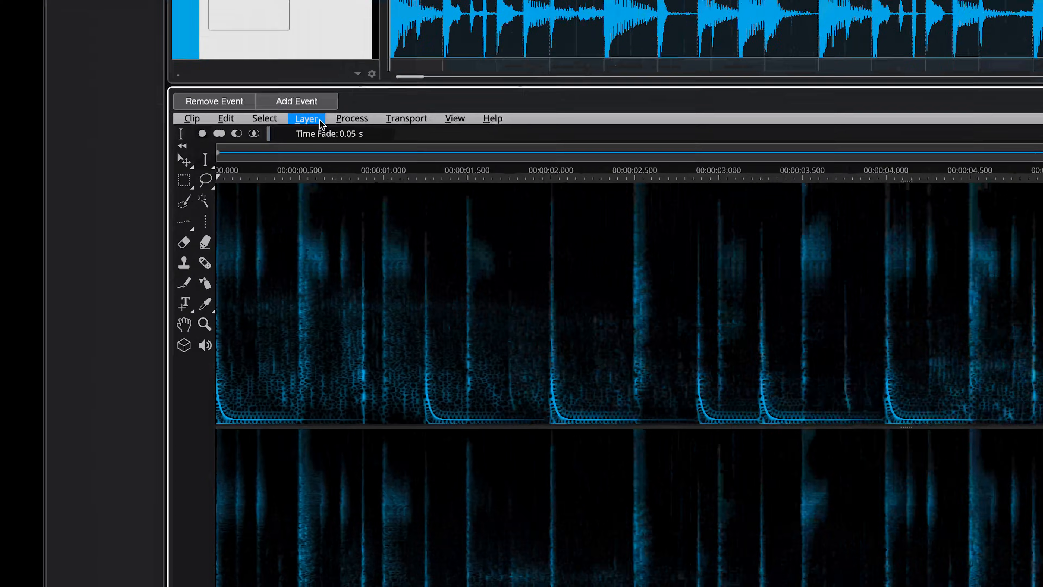
Step: Bring up the Unmix Components dialog for the Beat layer from the Layer menu
click(306, 119)
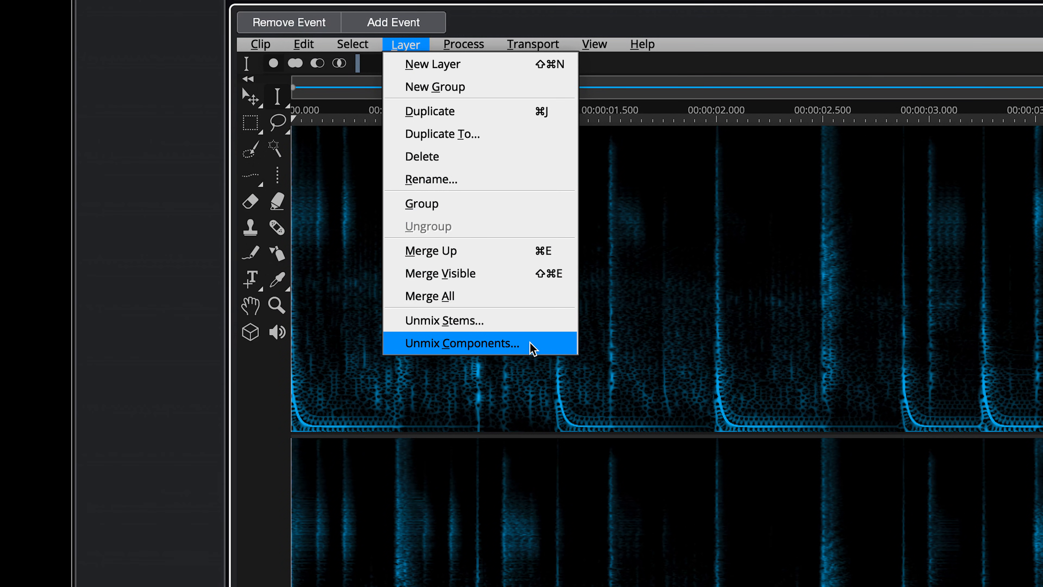
click(462, 344)
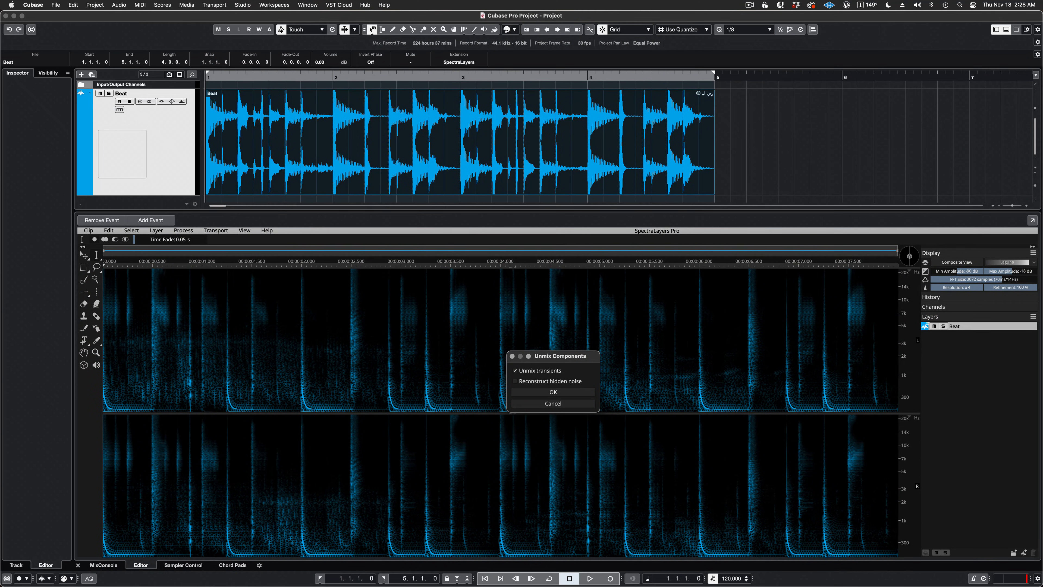
Step: Confirm unmixing into Tonal, Transient and Noise layers and solo the Tonal layer
click(553, 392)
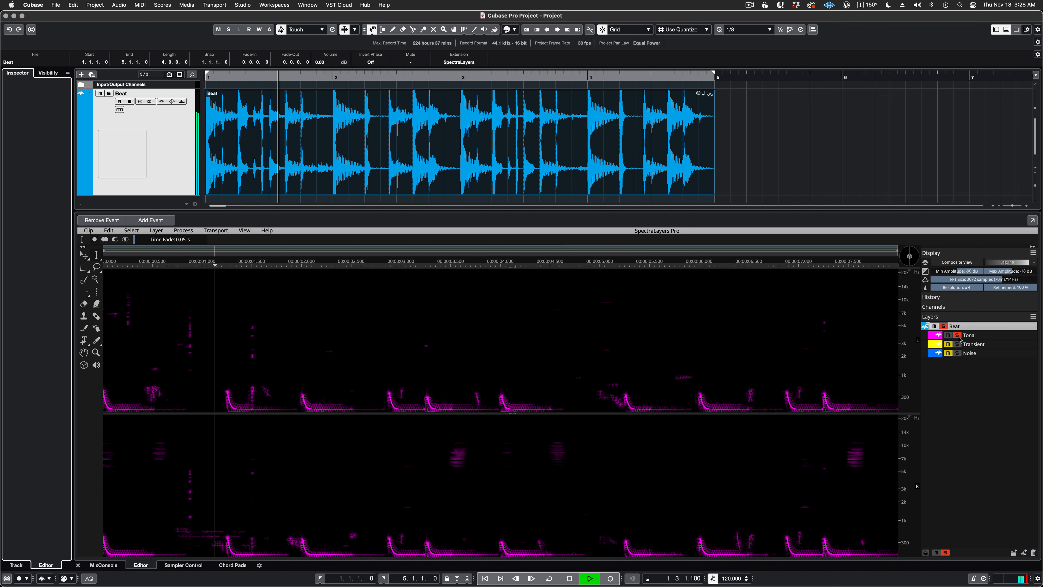
click(417, 266)
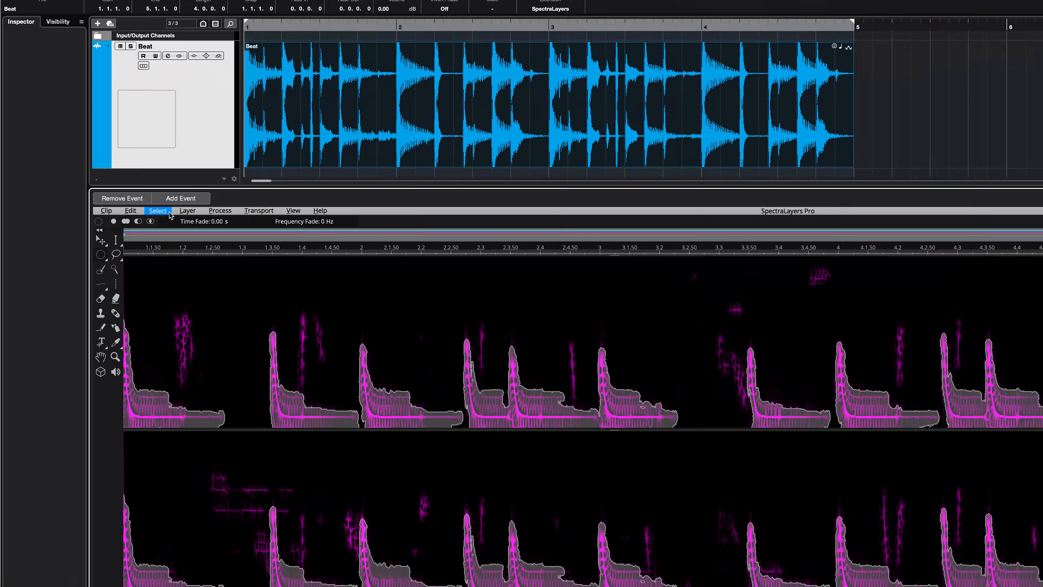
Step: Save the selected tonal kick shapes as a named selection, Iso K
click(158, 211)
text(Iso K)
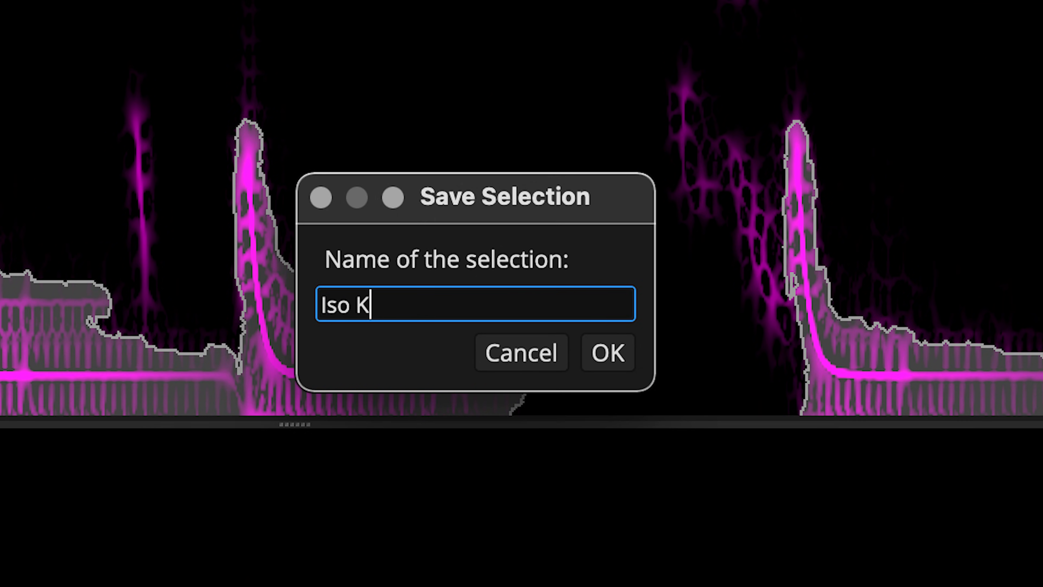
click(607, 353)
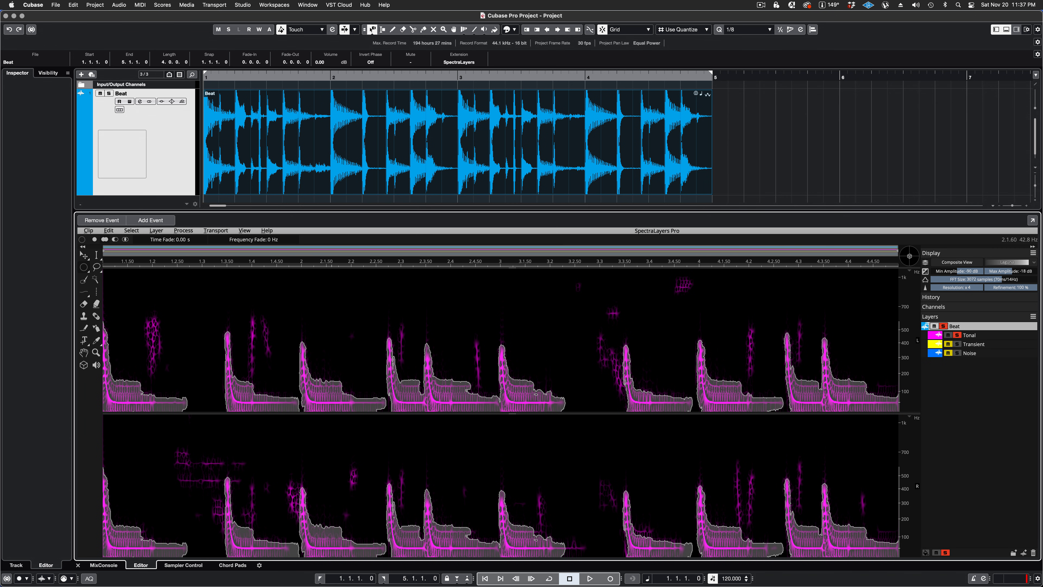
Step: Make the Tonal layer active and reach the Edit commands to cut the kicks to a new layer
click(590, 578)
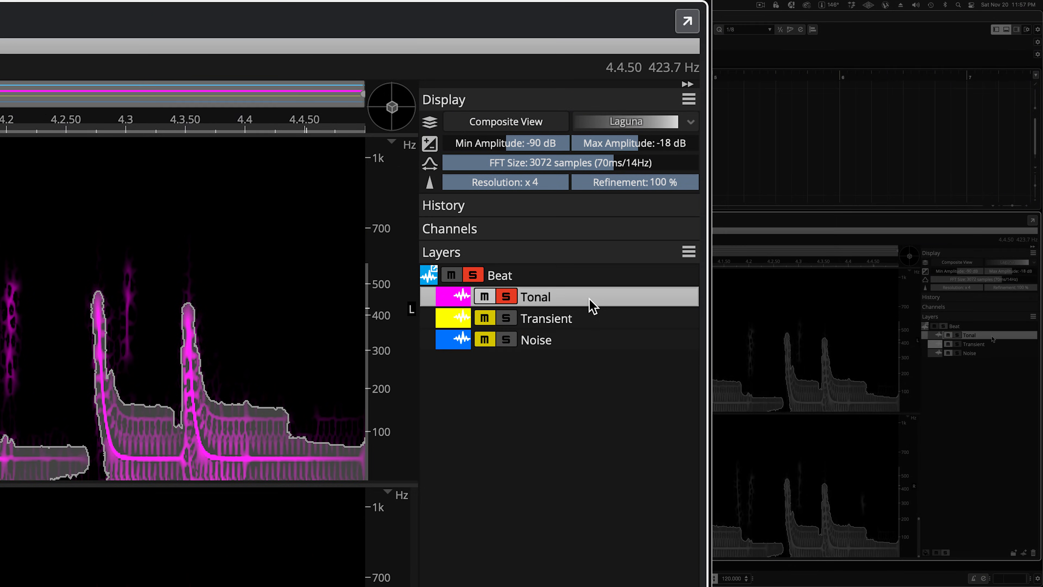
click(263, 46)
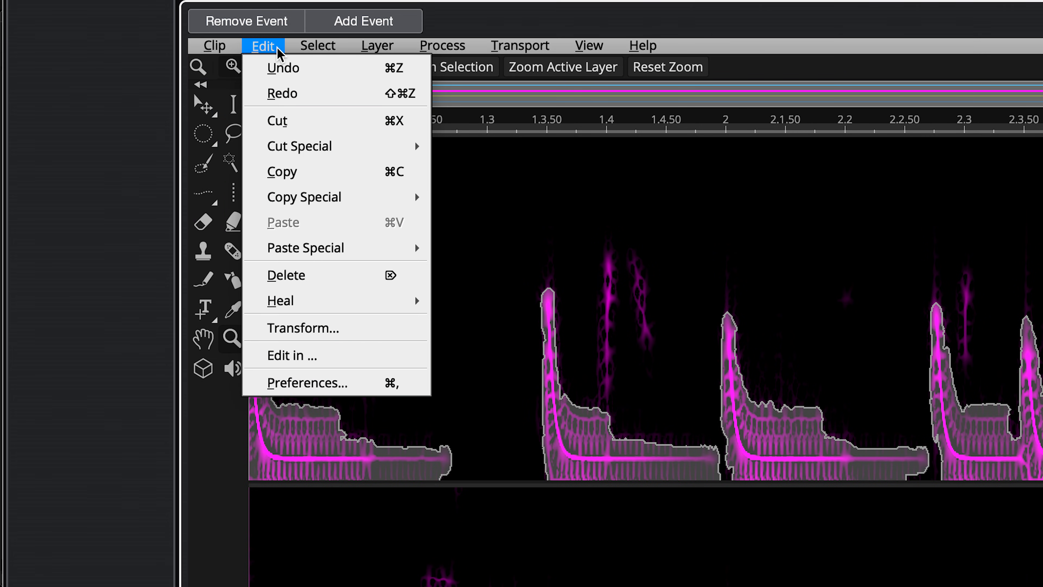
mouse_move(339, 152)
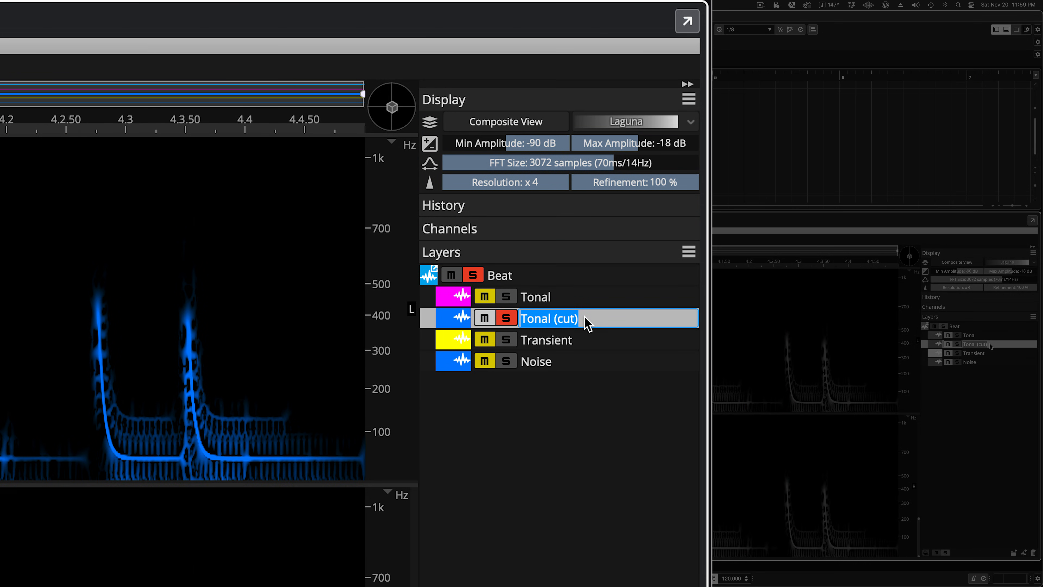
Step: Rename the cut kick layer to 'Iso Kick'
text(Iso Kick)
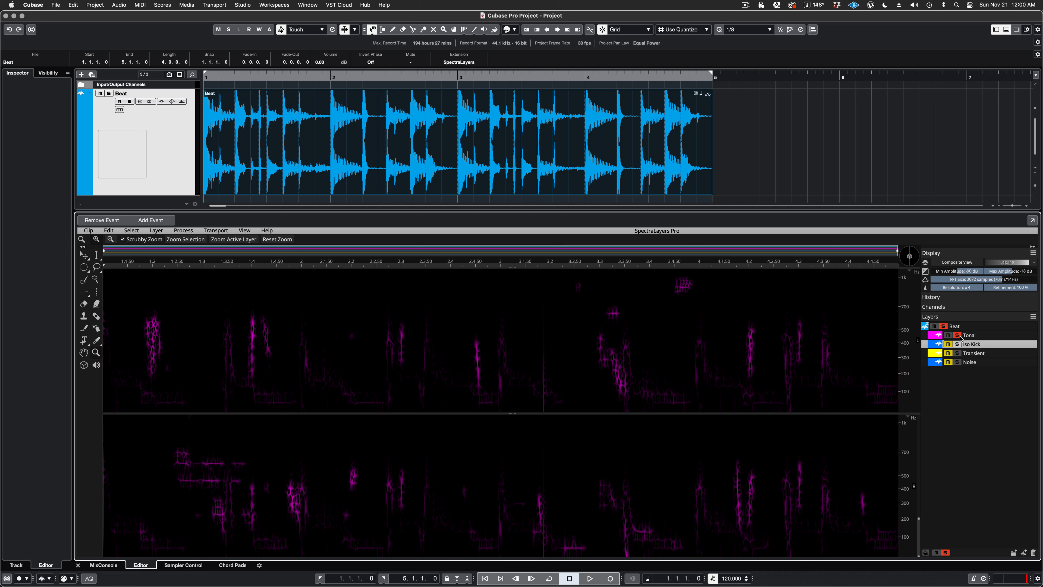
click(589, 580)
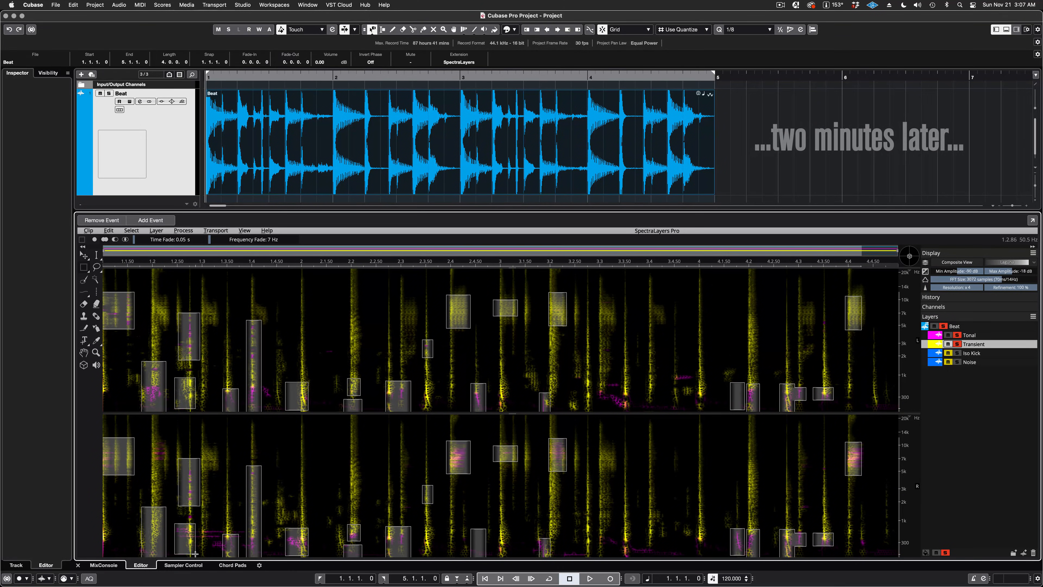
Step: Reach the Edit commands for cutting the boxed Transient regions to another layer
click(108, 230)
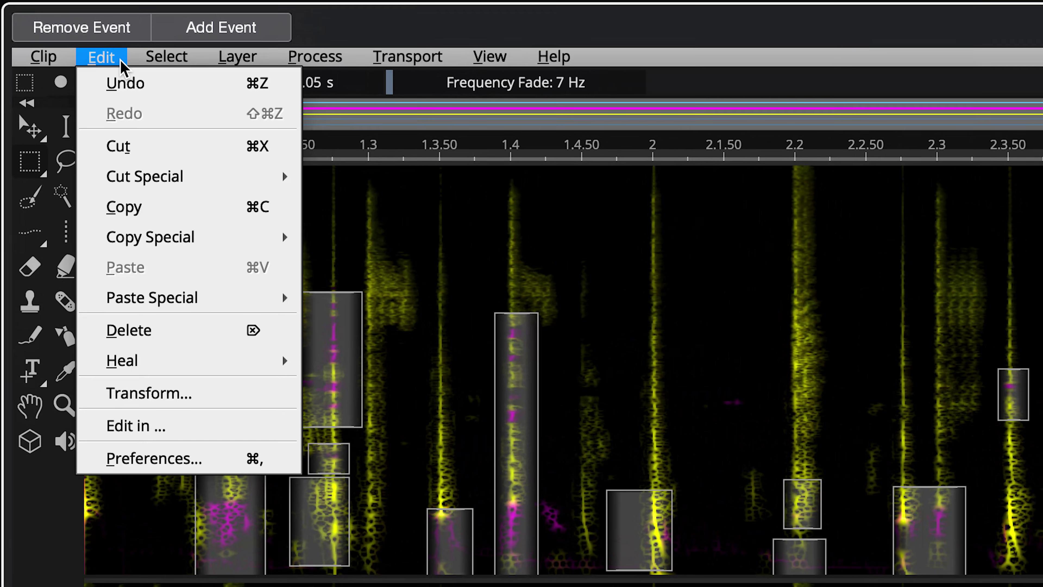
mouse_move(199, 187)
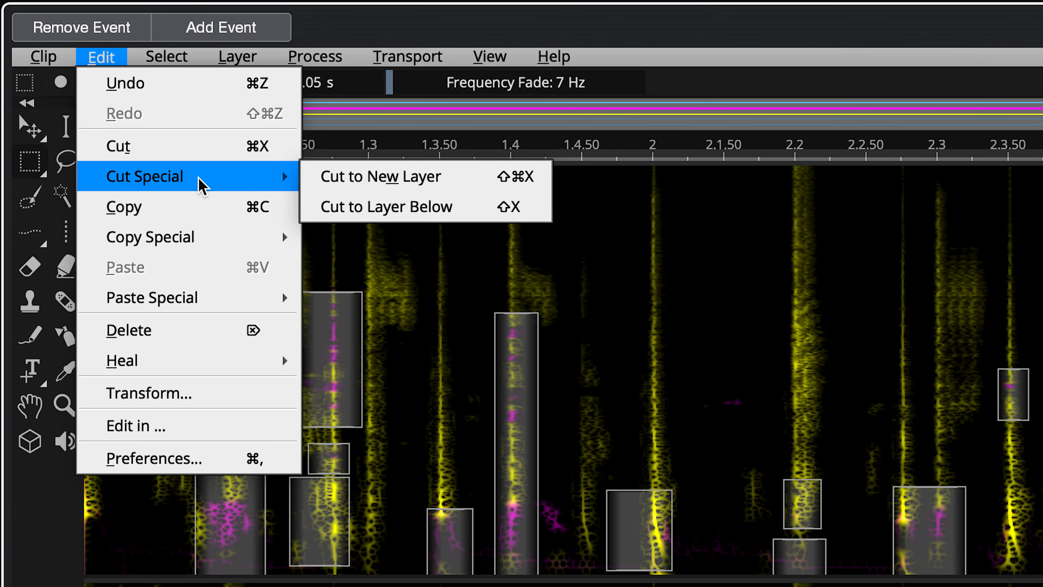
mouse_move(473, 216)
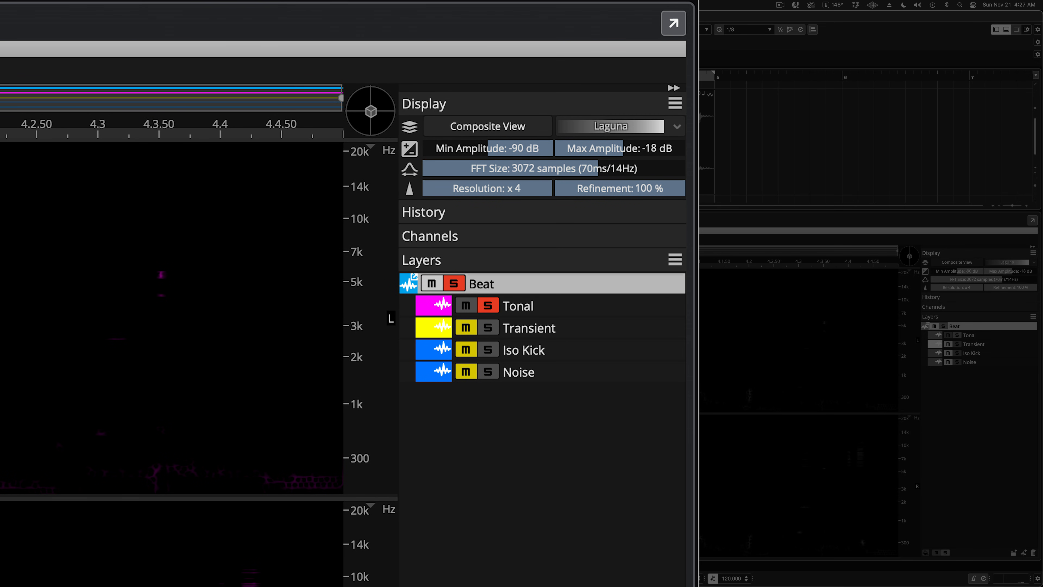
Step: Select all of the Tonal layer and cut it into the Noise layer below
click(544, 372)
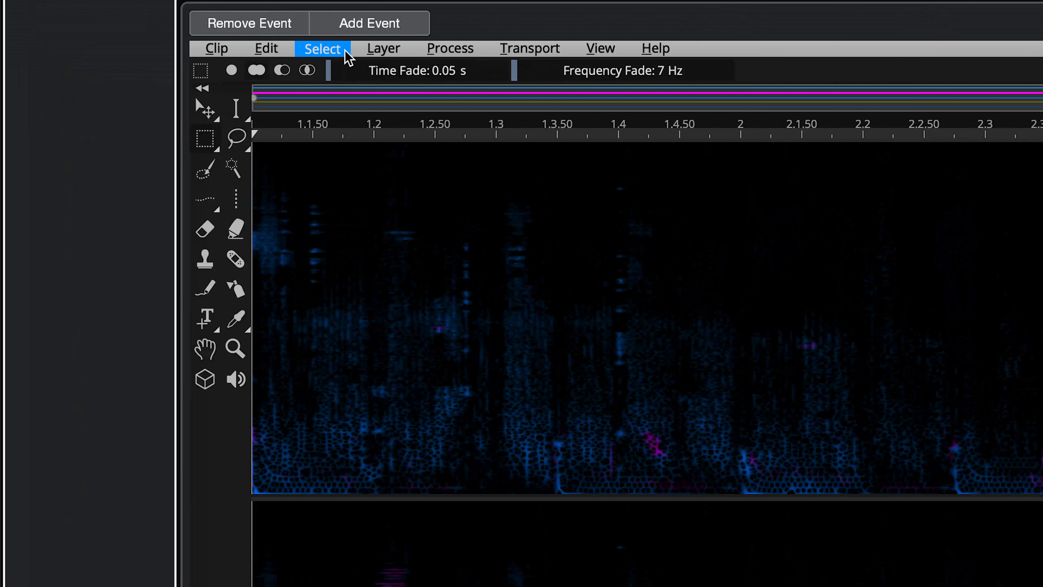
click(323, 49)
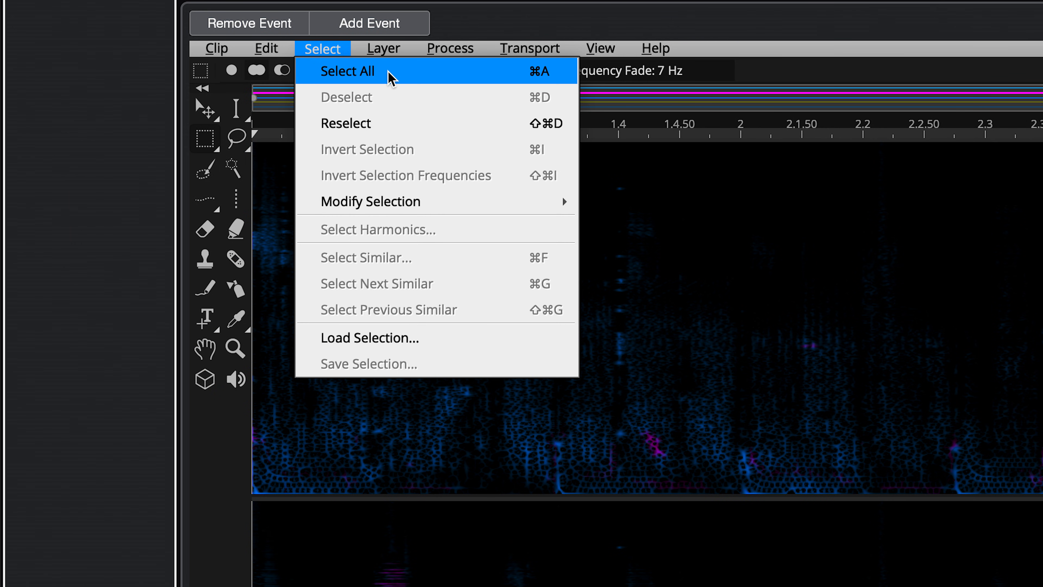
click(266, 49)
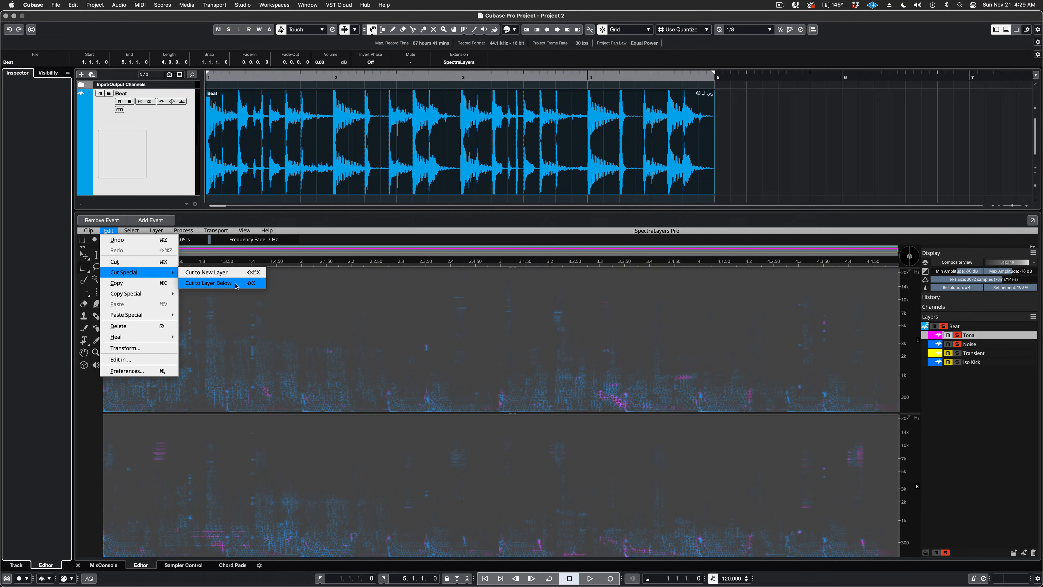
click(209, 282)
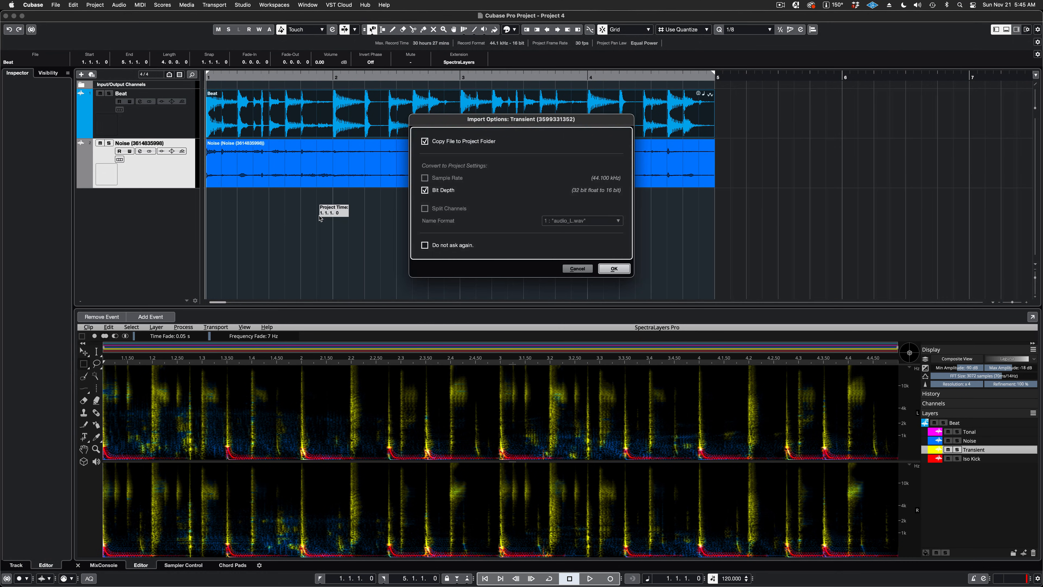
Step: Confirm the Import Options so the Transient layer lands on its own audio track
click(614, 269)
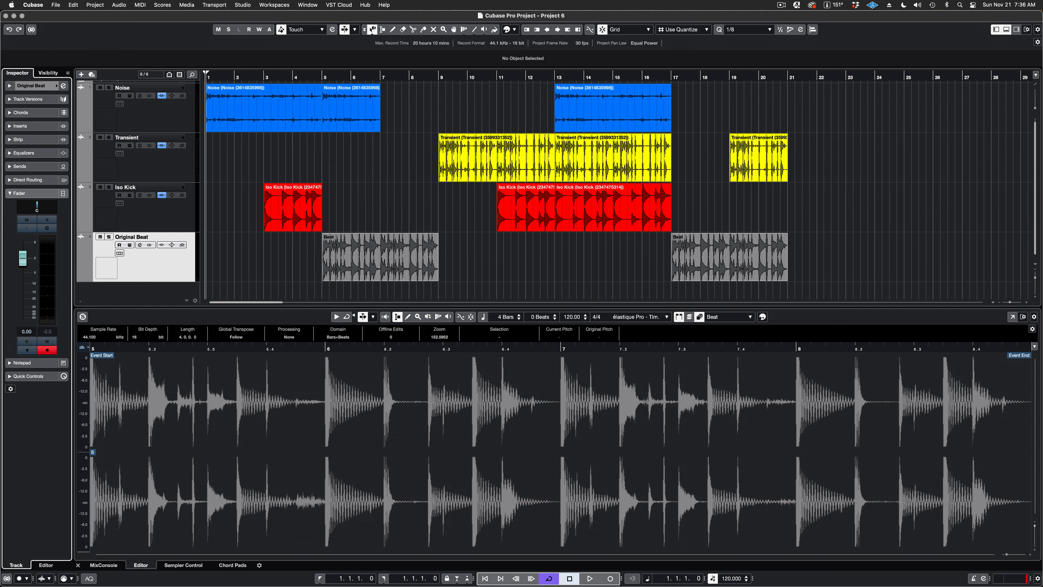
Step: Play back the arranged Noise, Transient, Iso Kick and Original Beat tracks, then stop
click(590, 579)
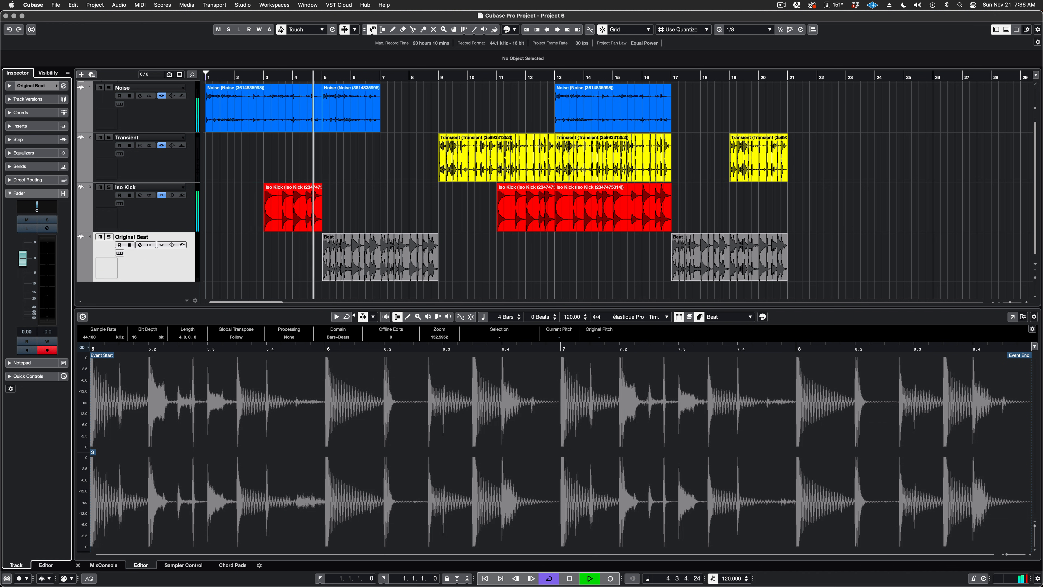
click(590, 578)
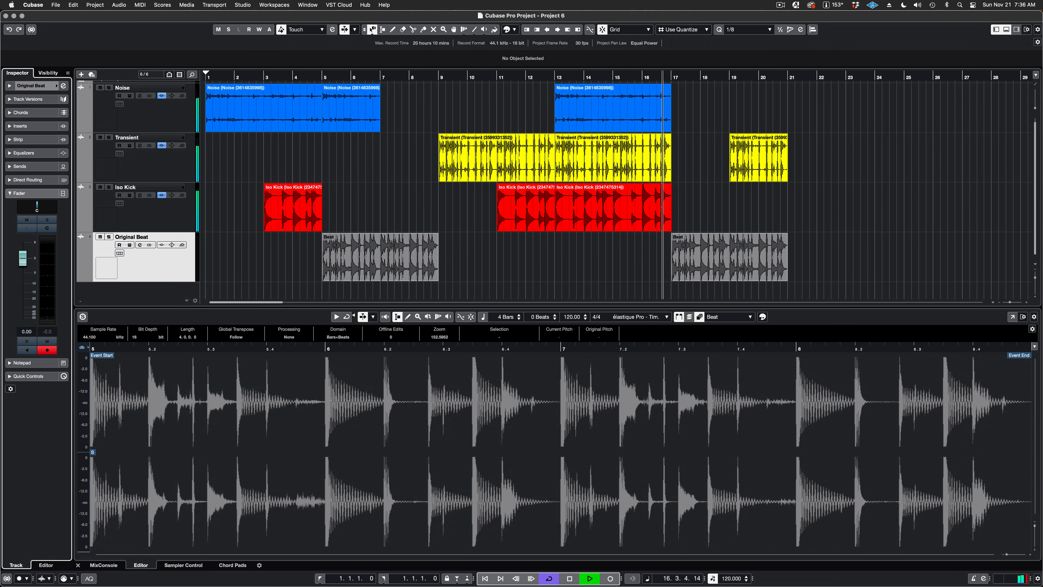
click(590, 578)
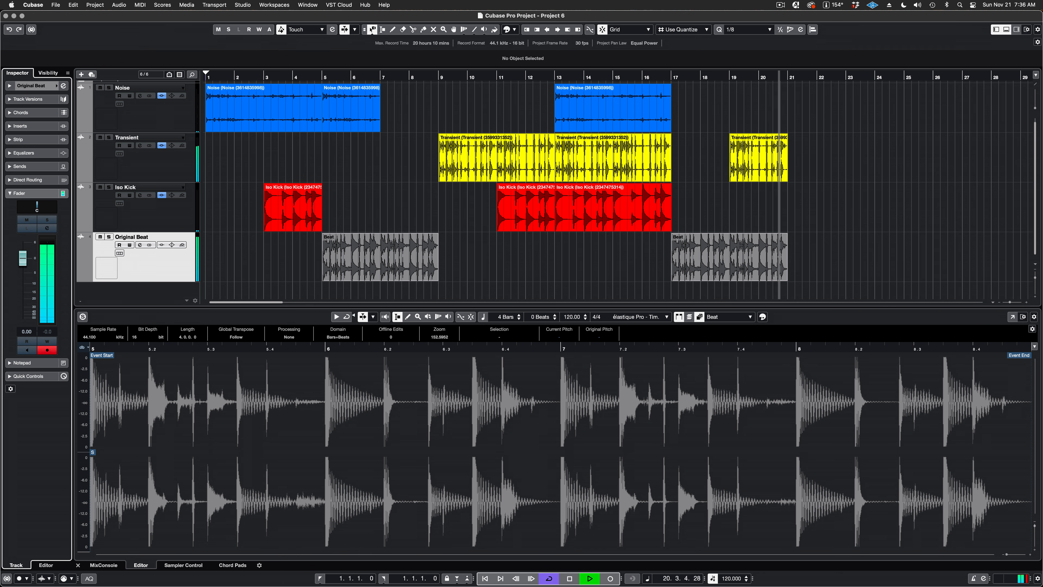
click(569, 578)
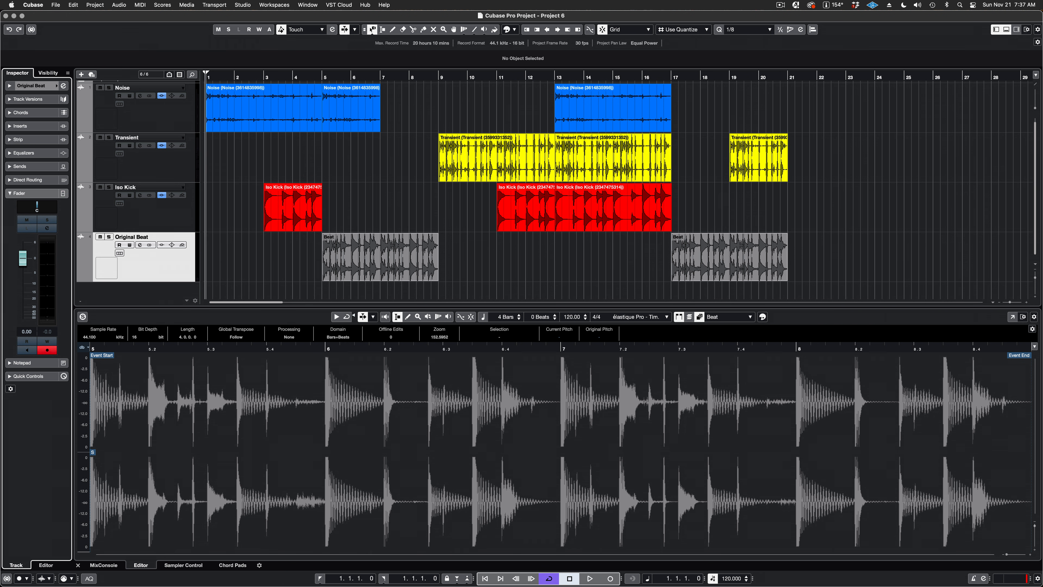